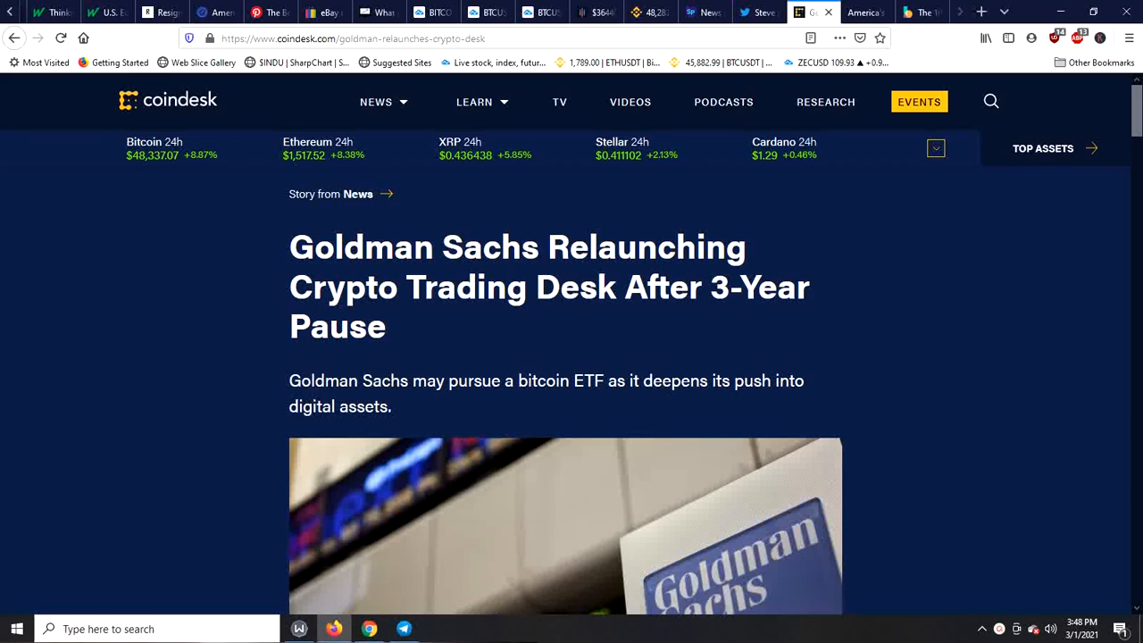
mouse_move(247, 237)
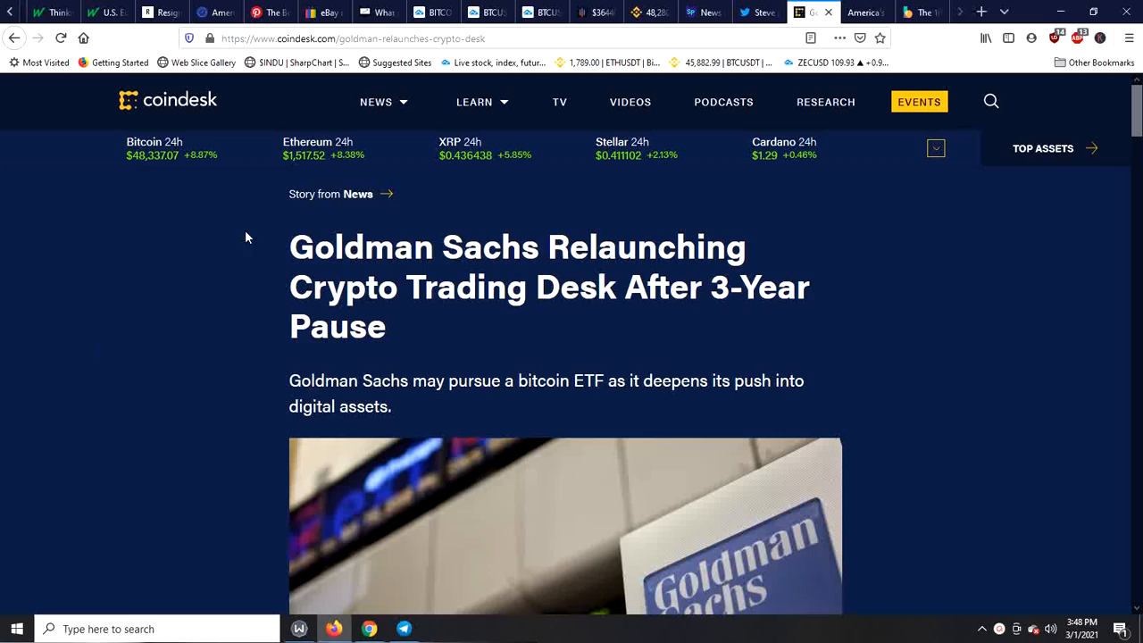
mouse_move(179, 282)
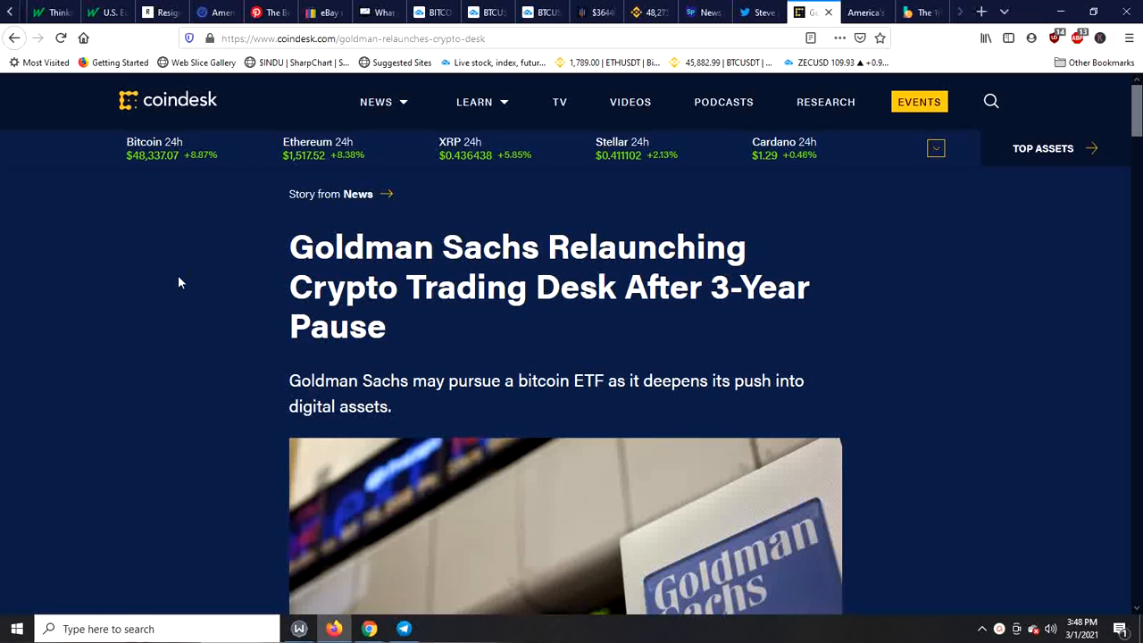
mouse_move(250, 245)
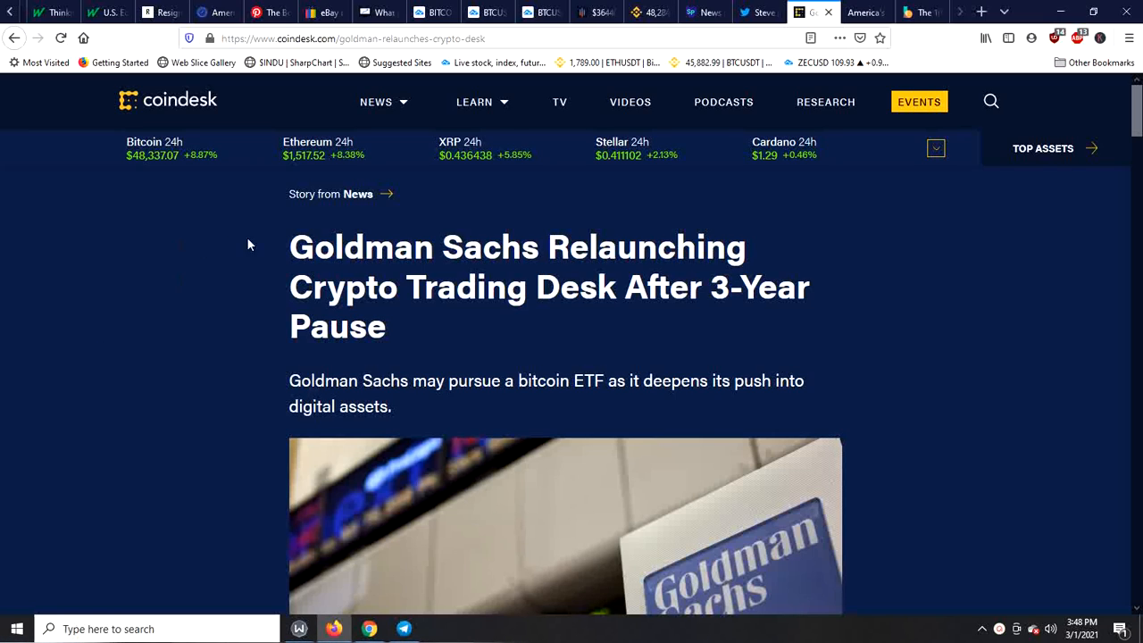
mouse_move(904, 330)
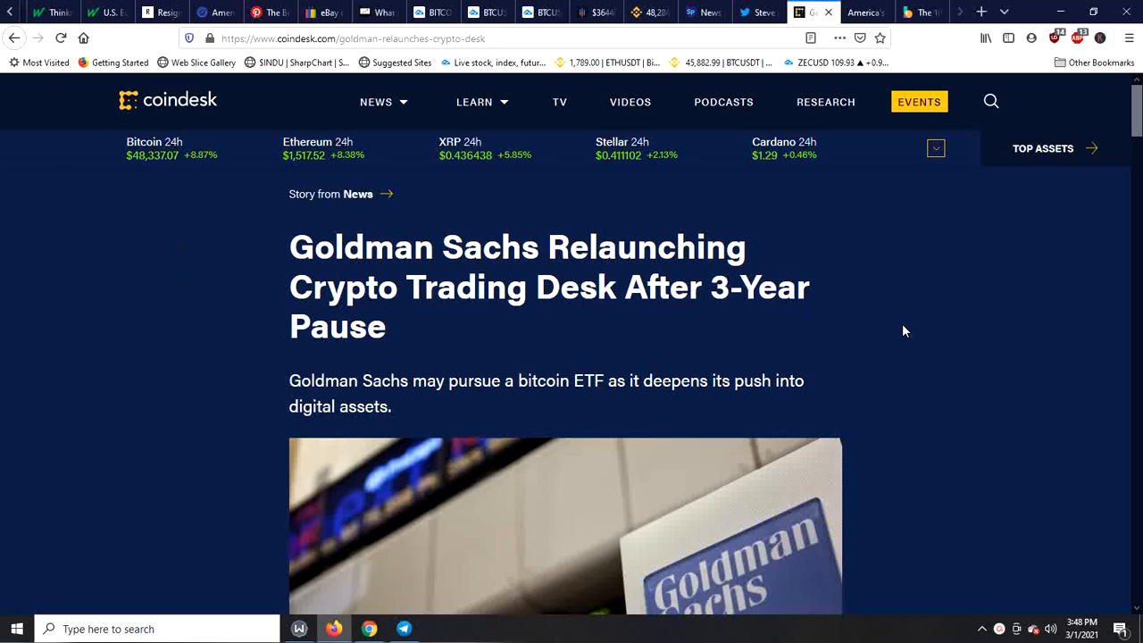
Scroll past the header image to the paragraphs on the desk resuming in mid-March.
scroll(down, 3)
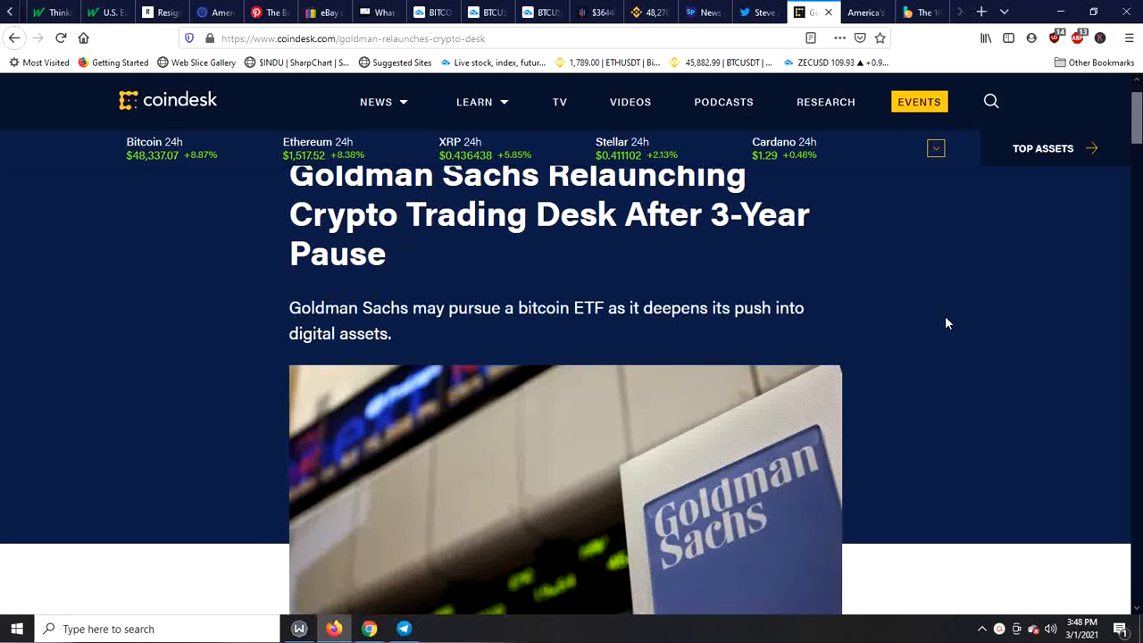
scroll(down, 3)
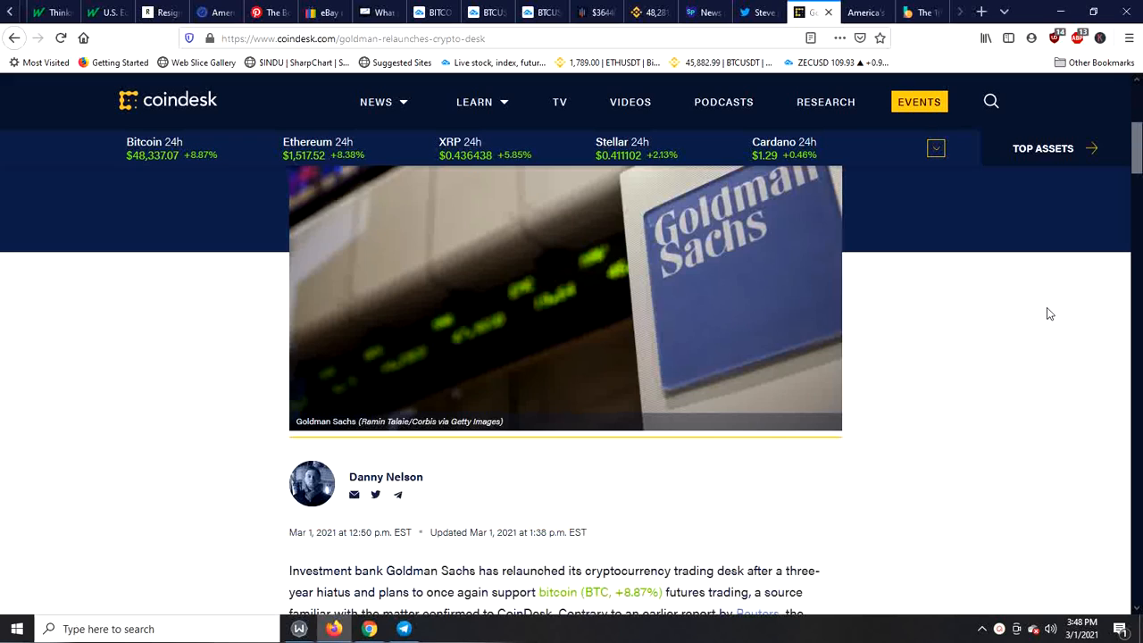
scroll(down, 3)
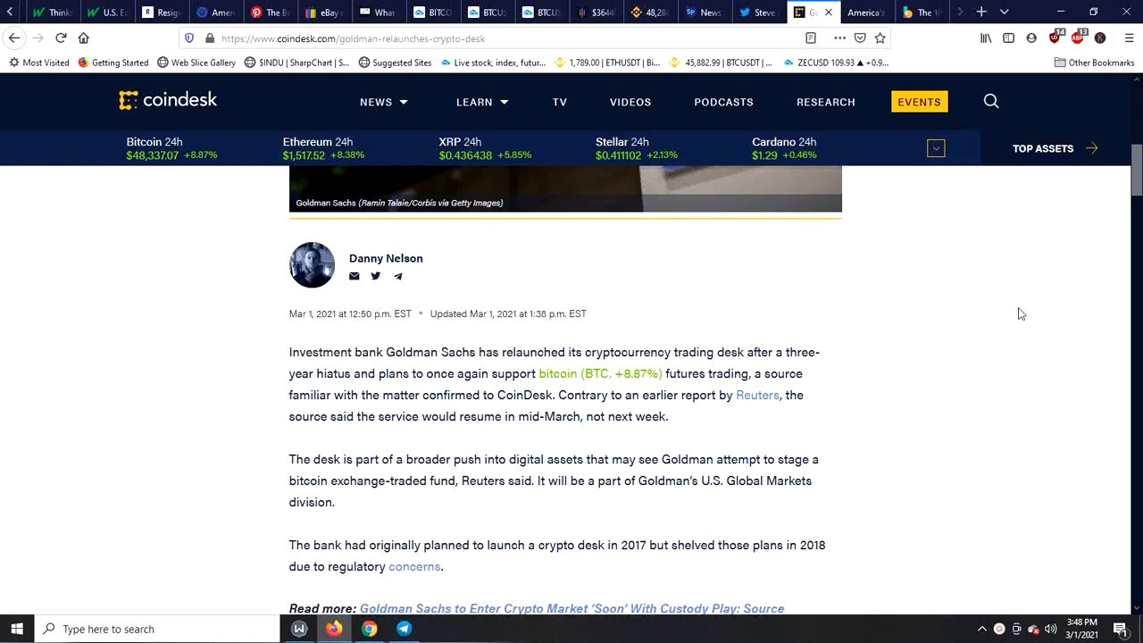
scroll(down, 3)
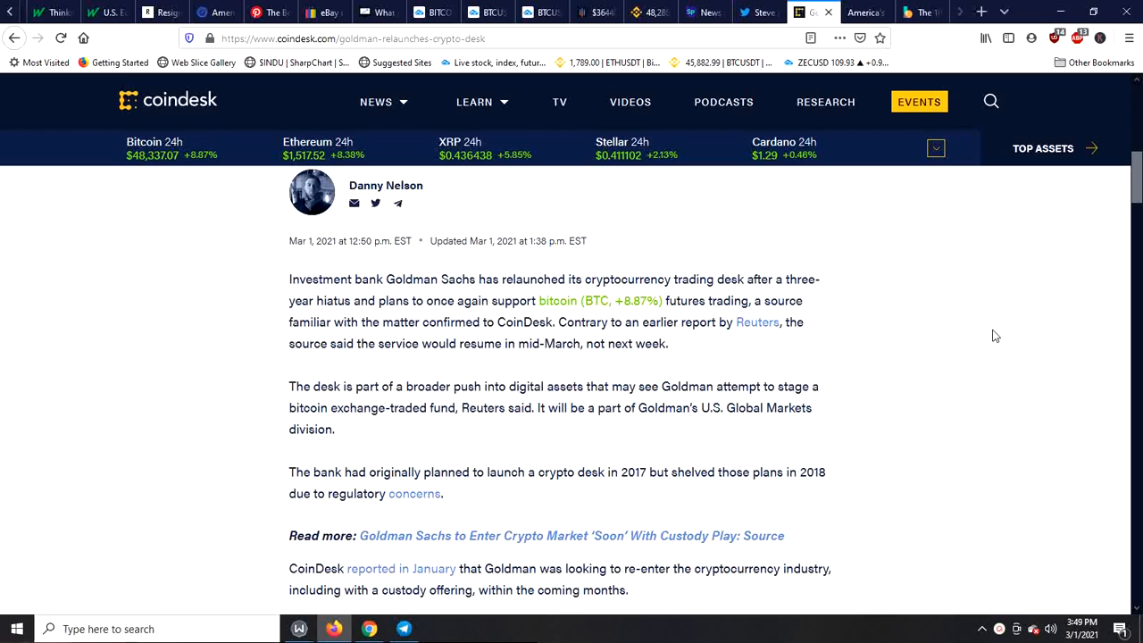
mouse_move(1051, 426)
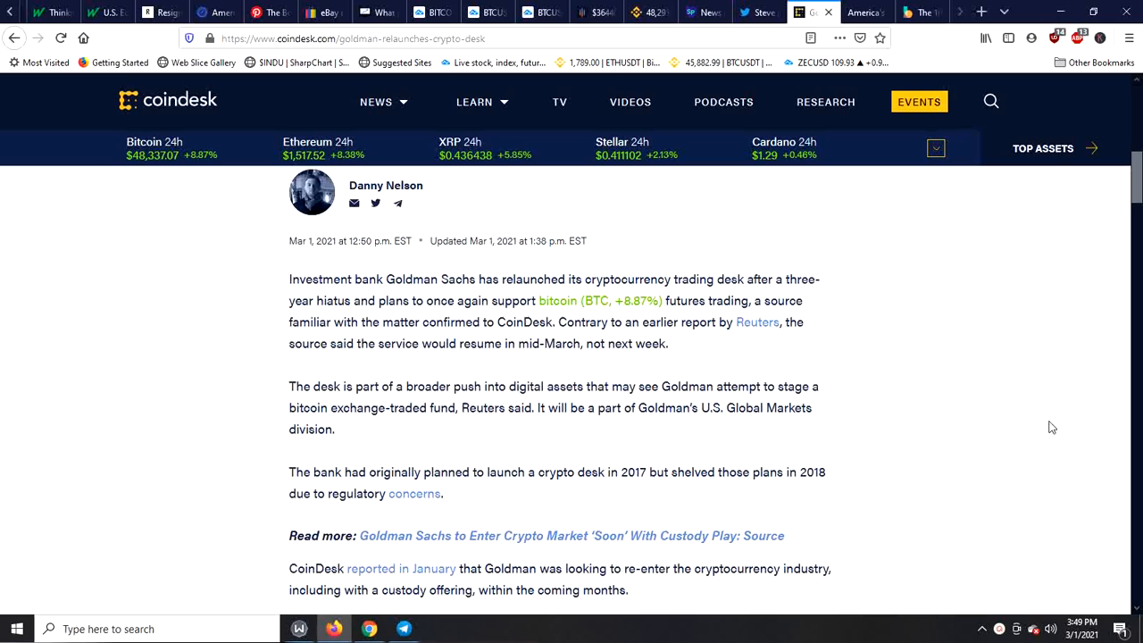
mouse_move(965, 424)
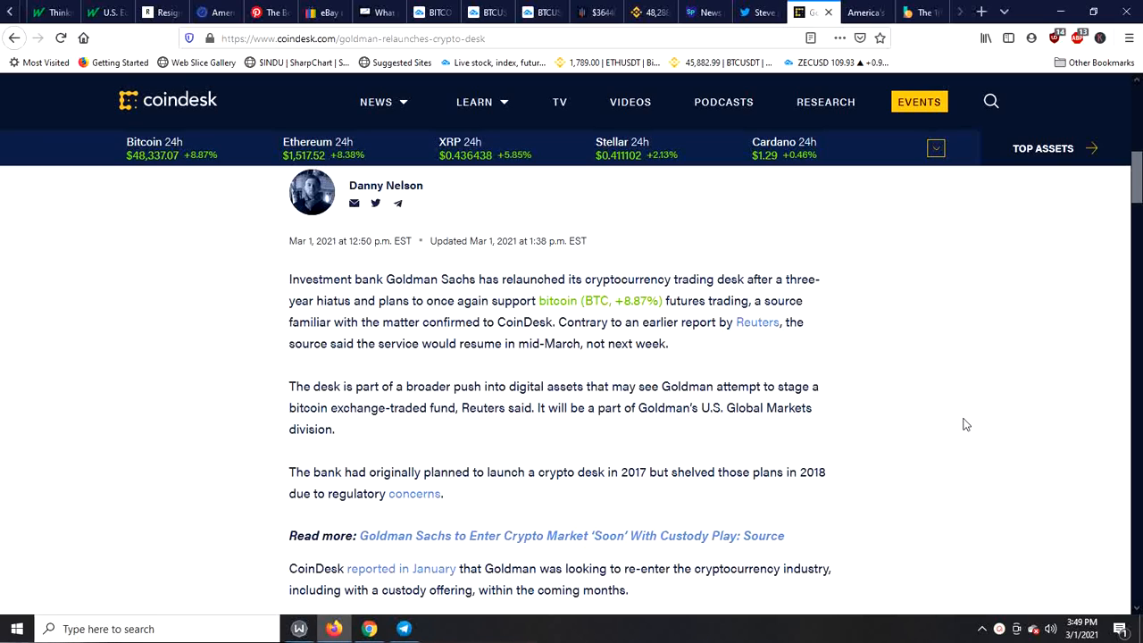
mouse_move(996, 420)
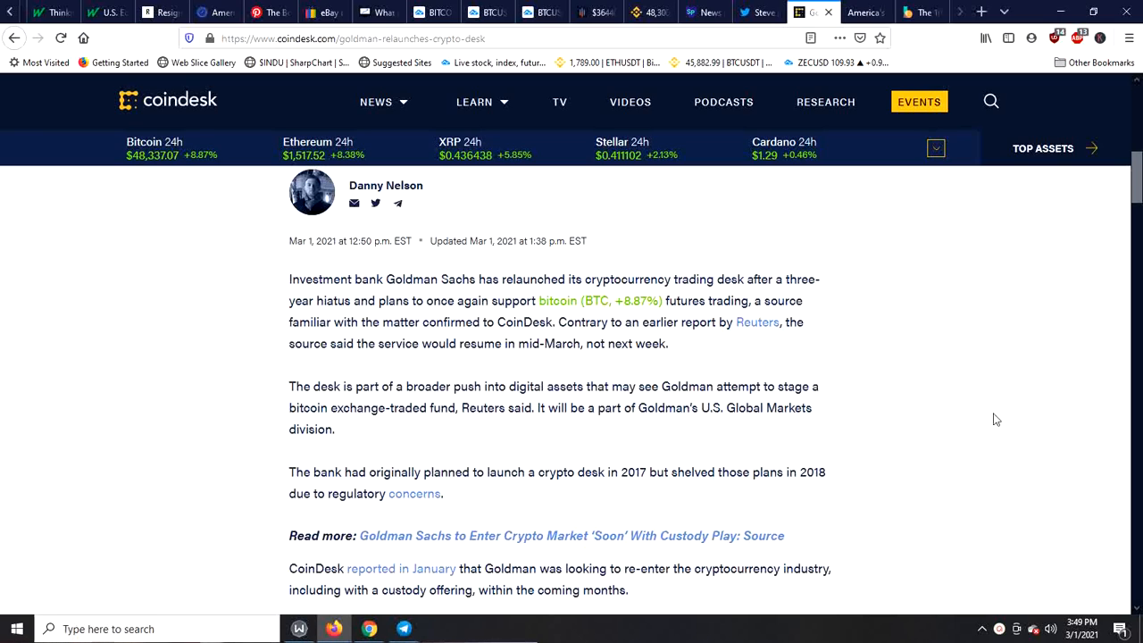
Read through the BNY Mellon custody paragraph to the newsletter signup and topic tags.
scroll(down, 3)
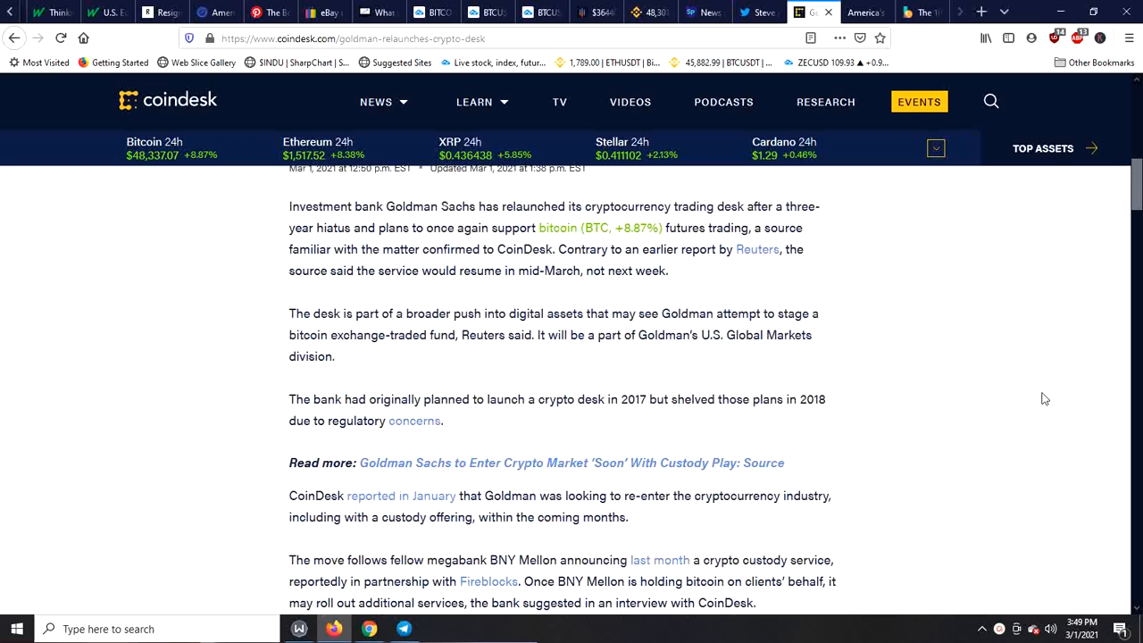
mouse_move(1037, 324)
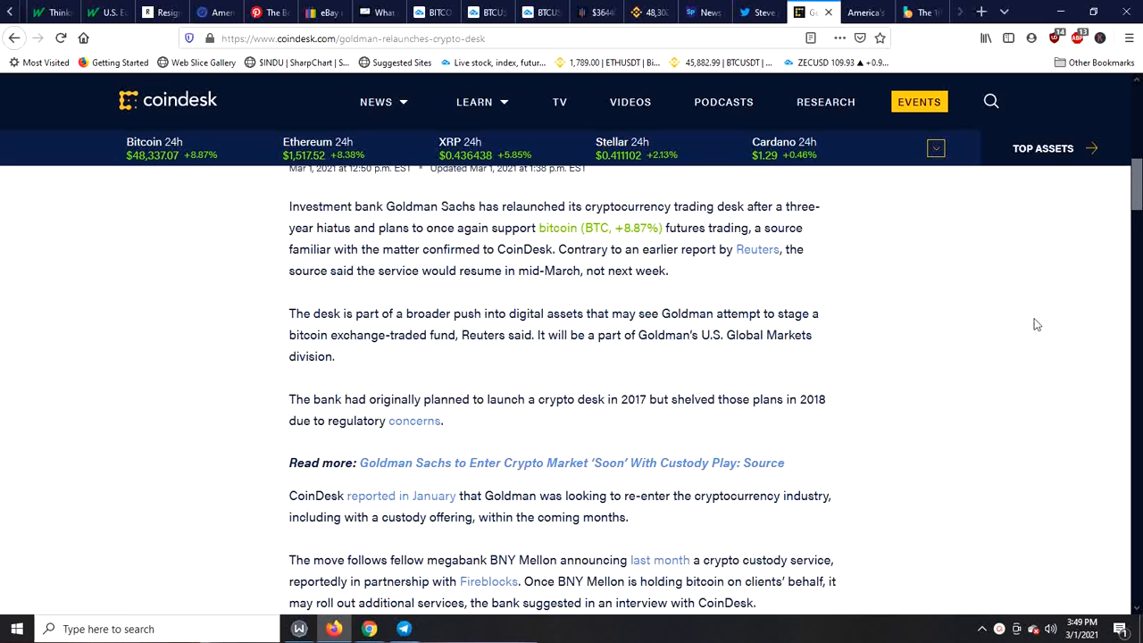
mouse_move(1075, 321)
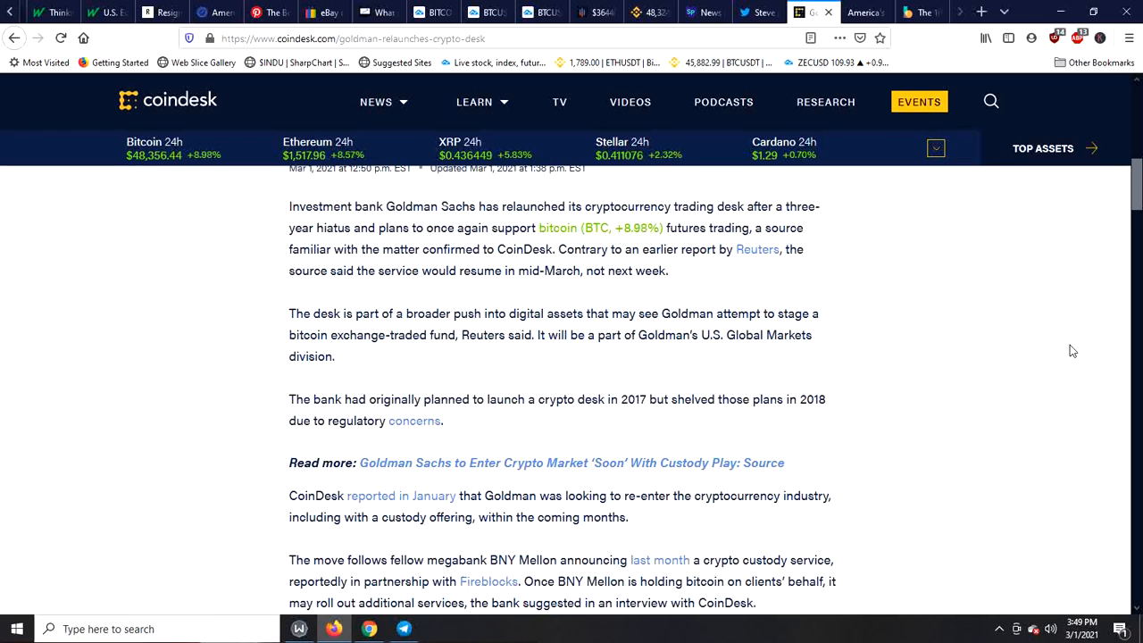
scroll(down, 3)
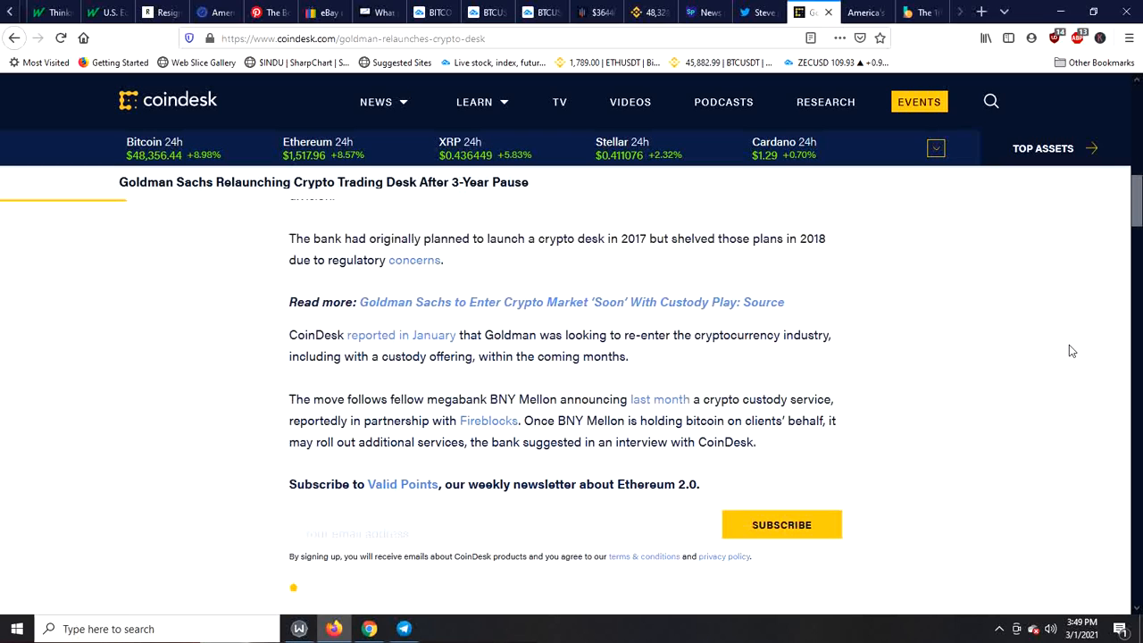
scroll(down, 3)
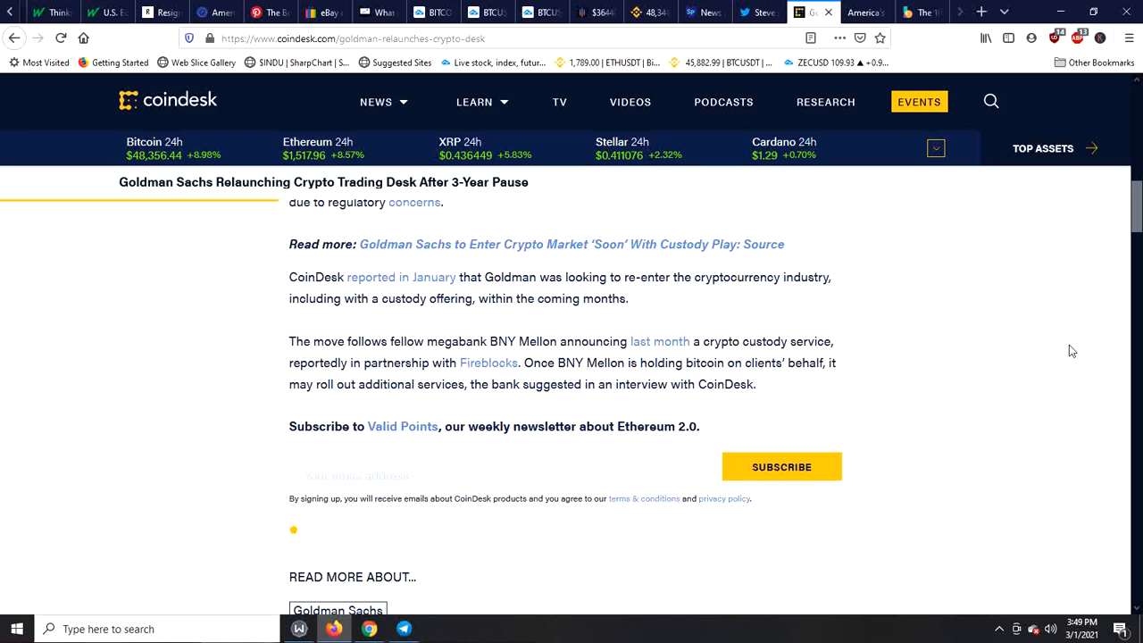
Scroll back up to the byline, publication date and opening paragraphs.
scroll(up, 3)
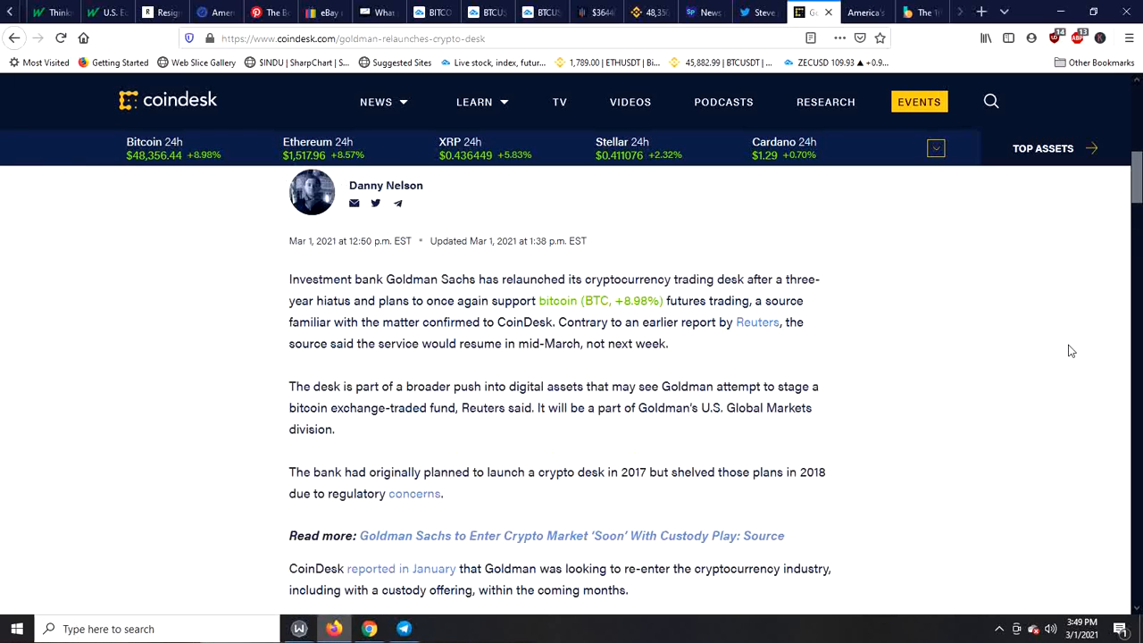
mouse_move(62, 274)
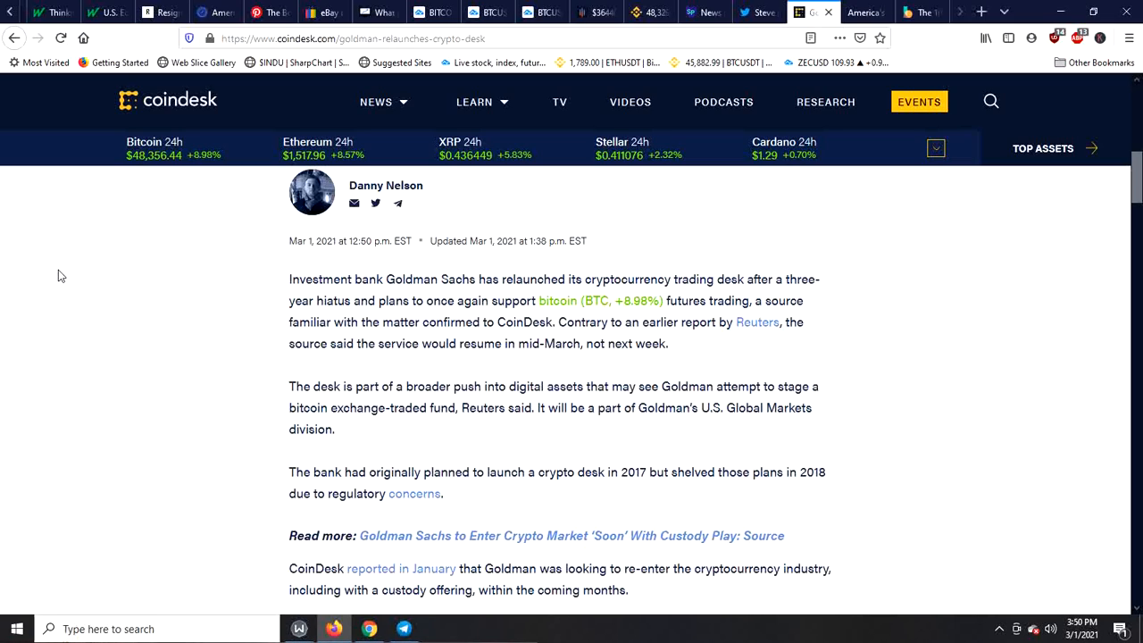
mouse_move(962, 7)
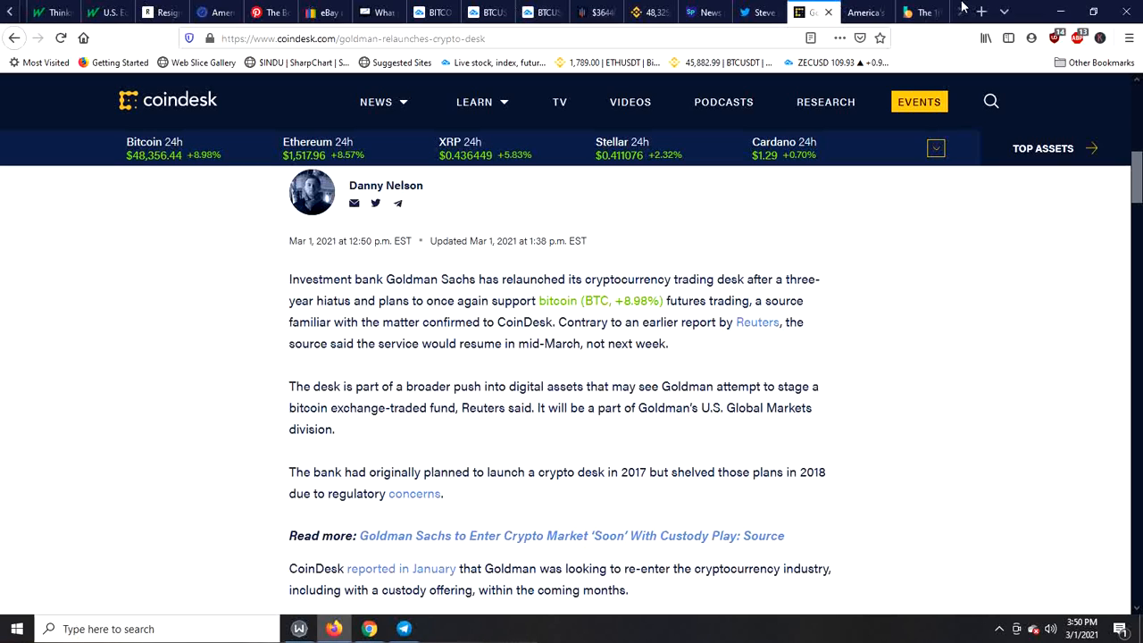
Switch to the ADV Ratings tab listing America's Top 50 Asset Managers, BlackRock first.
click(857, 12)
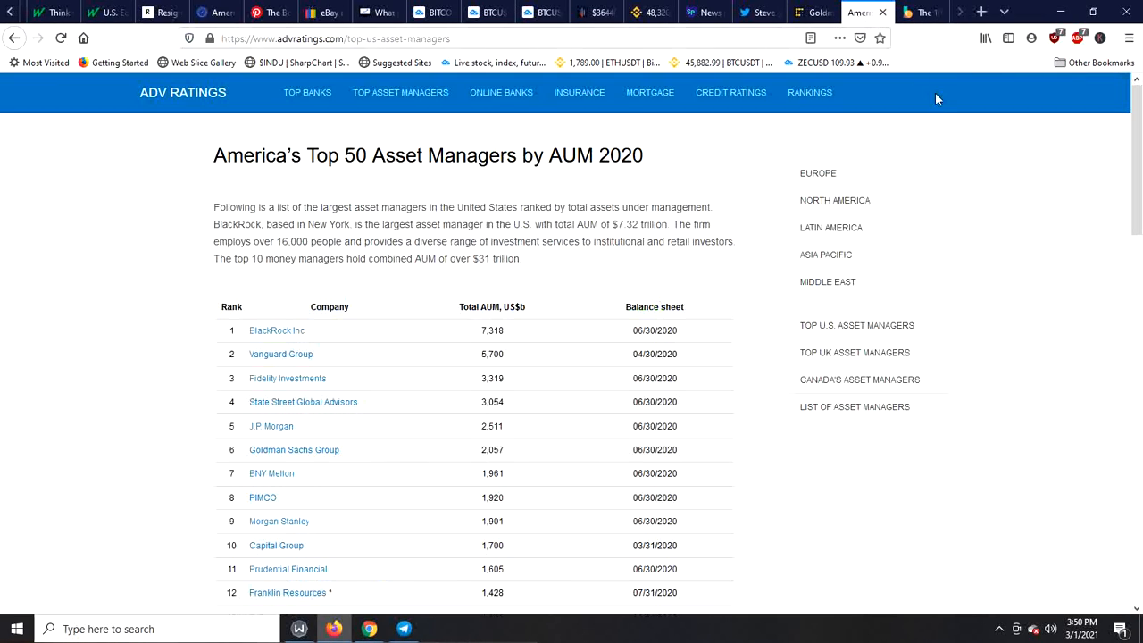
mouse_move(1030, 278)
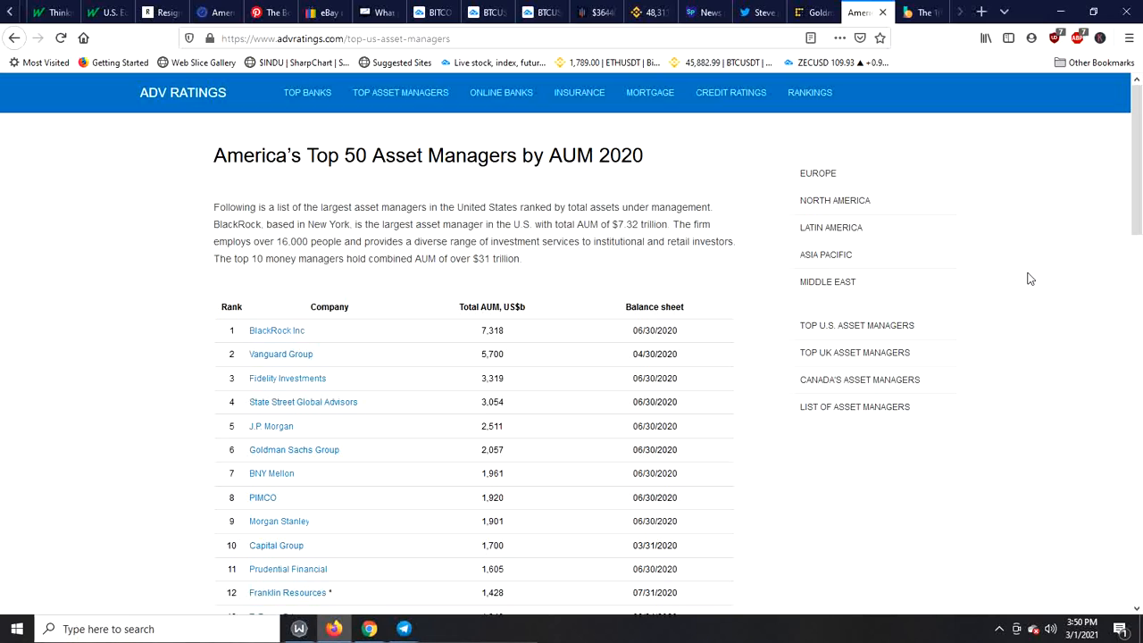
mouse_move(1034, 340)
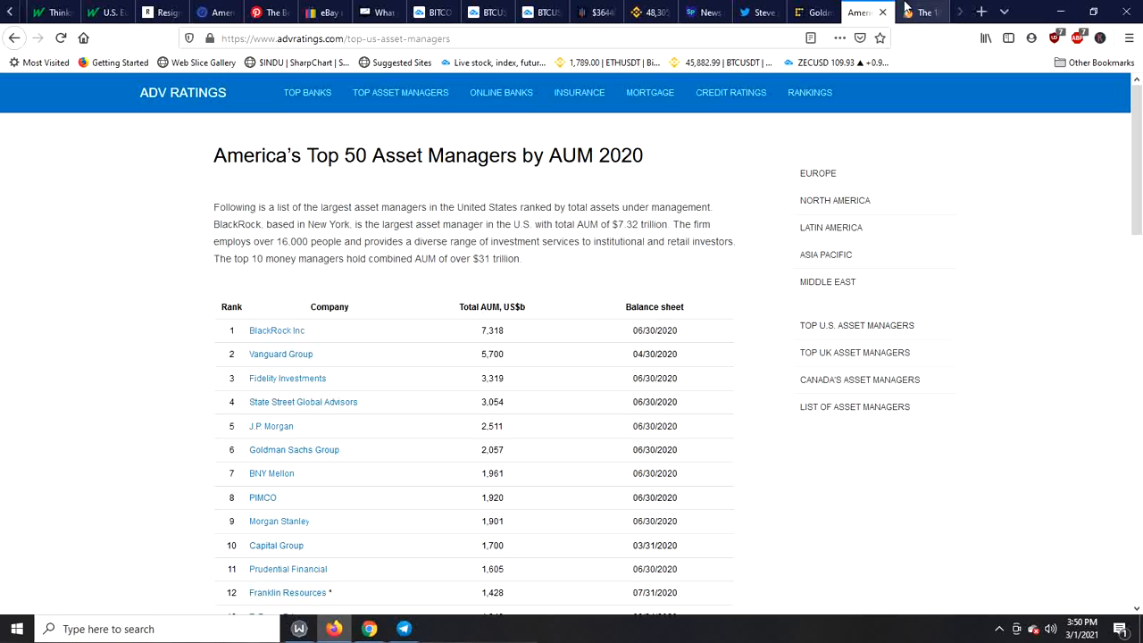
Switch to The Balance tab and scroll to Allianz, JPMorgan Chase, BNY Mellon and Capital Group.
click(921, 12)
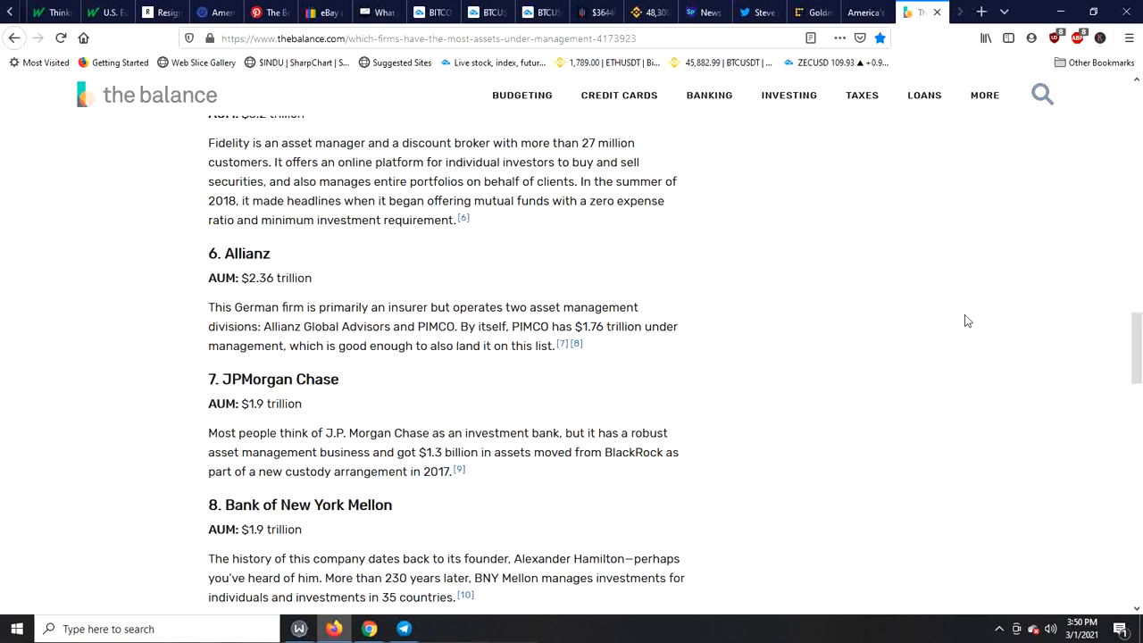
scroll(down, 3)
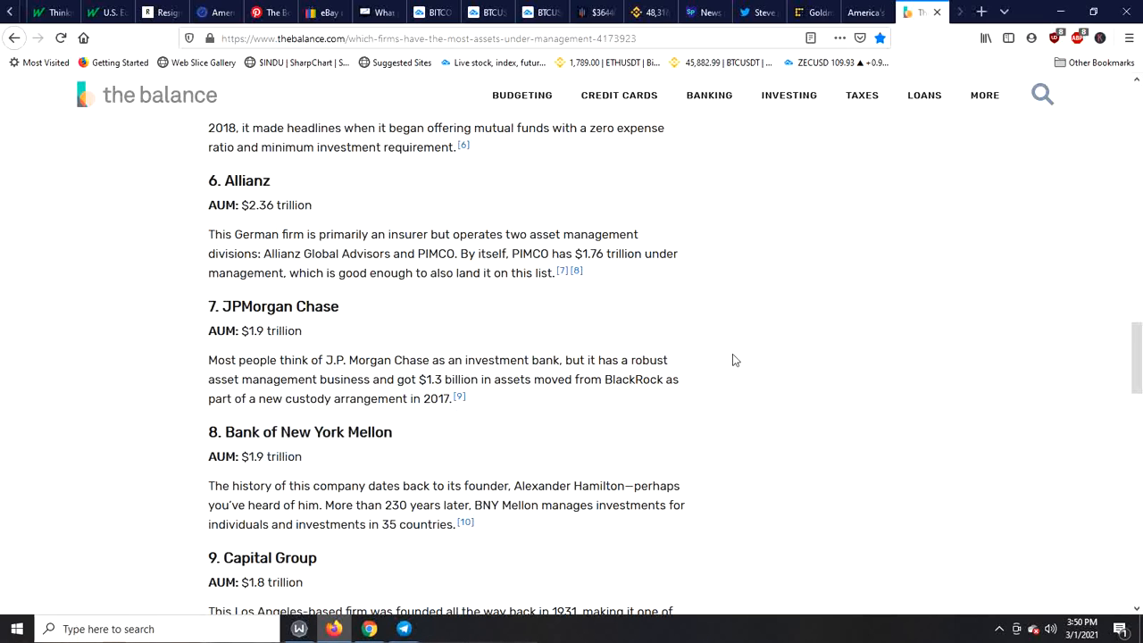
mouse_move(512, 375)
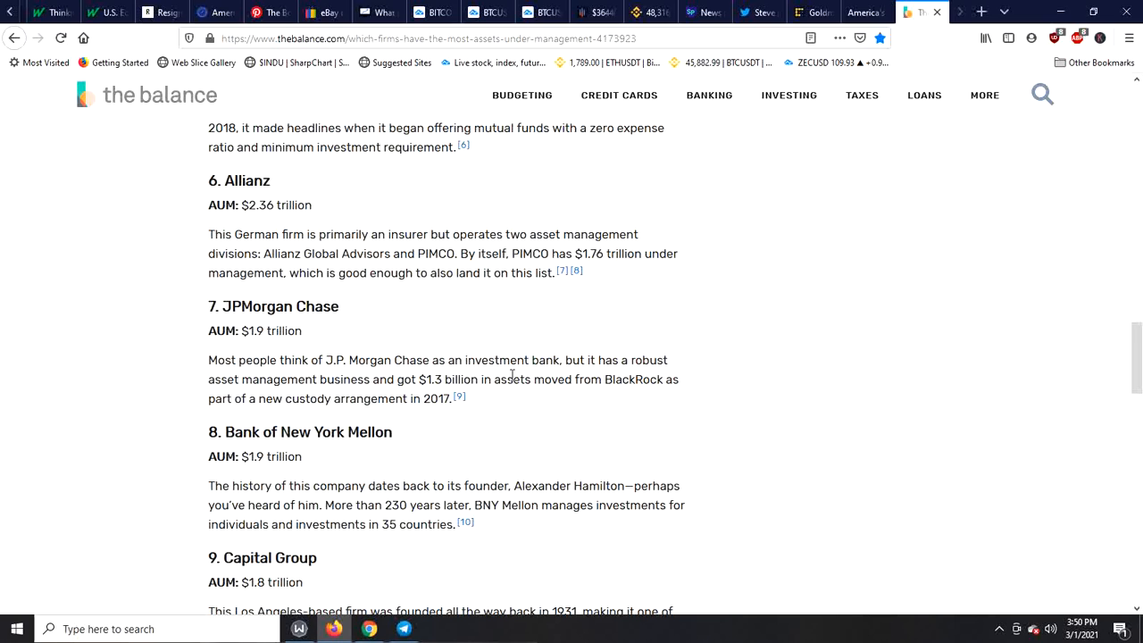
mouse_move(851, 151)
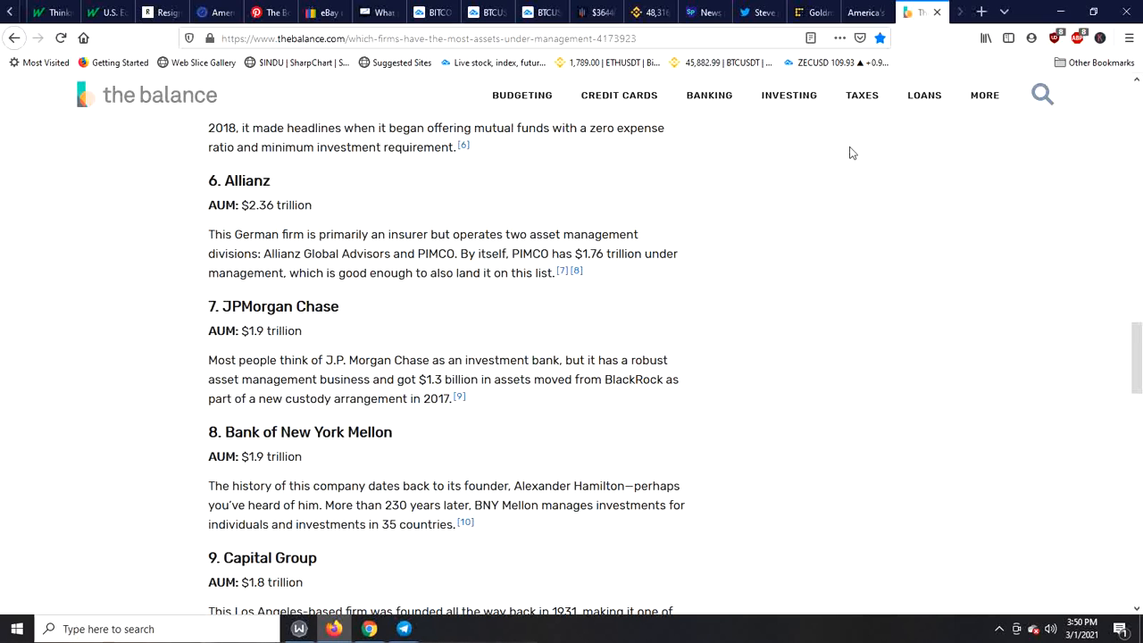
click(857, 11)
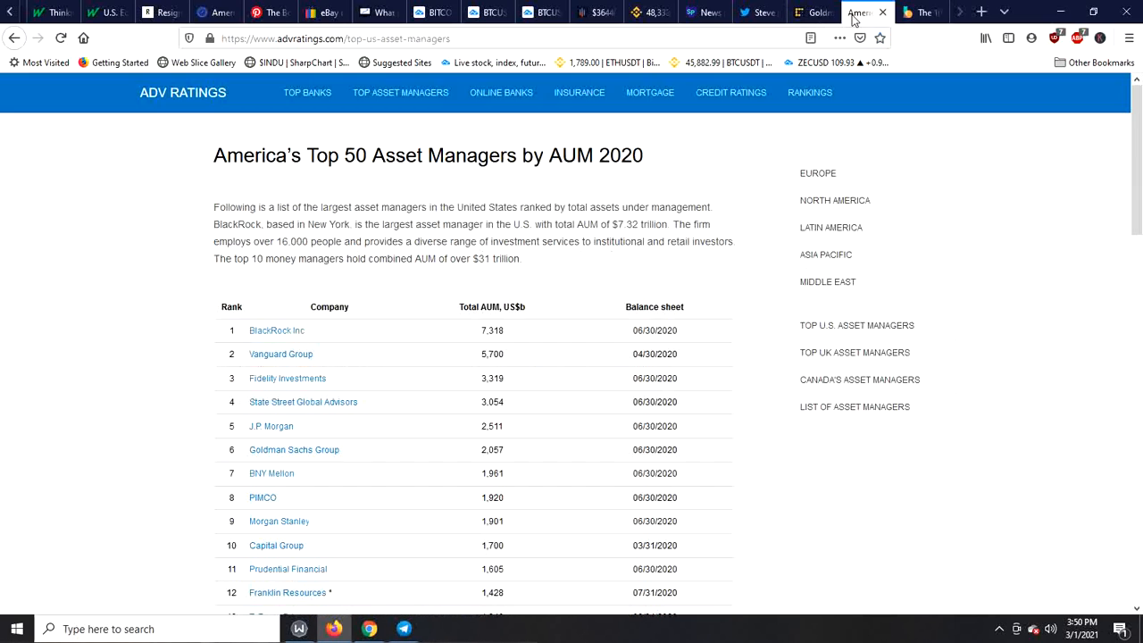
mouse_move(1033, 346)
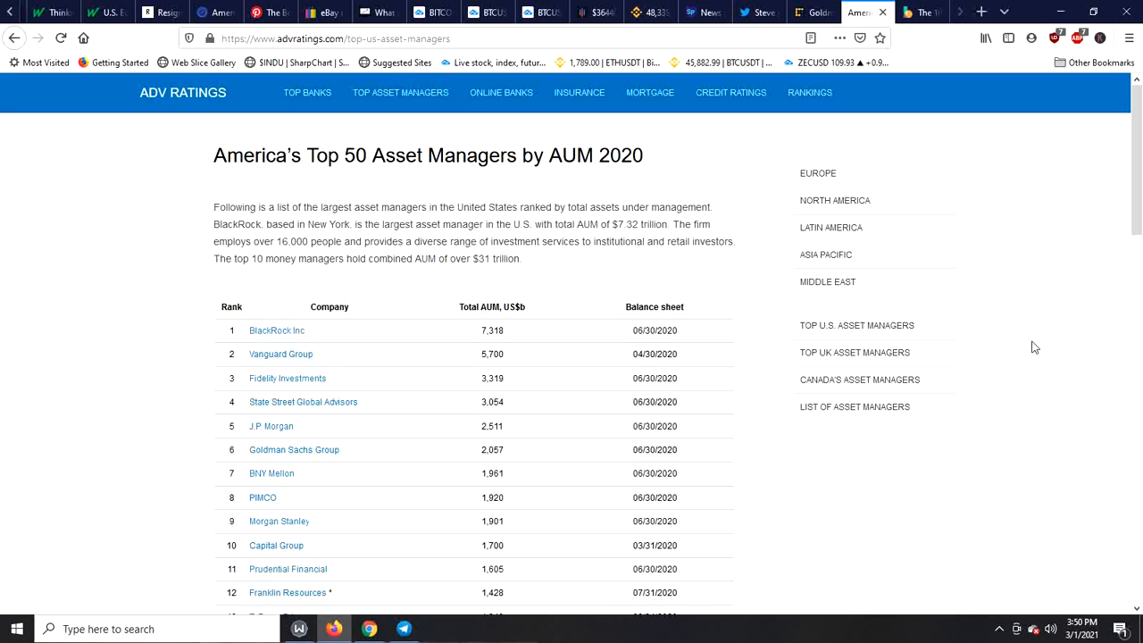
mouse_move(499, 478)
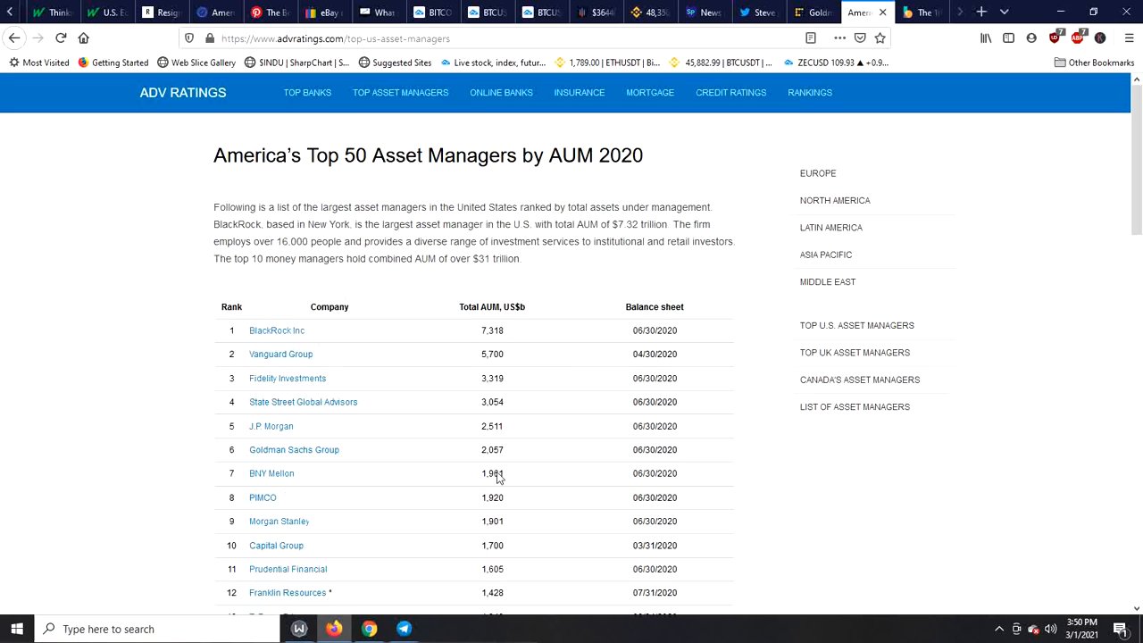
click(922, 11)
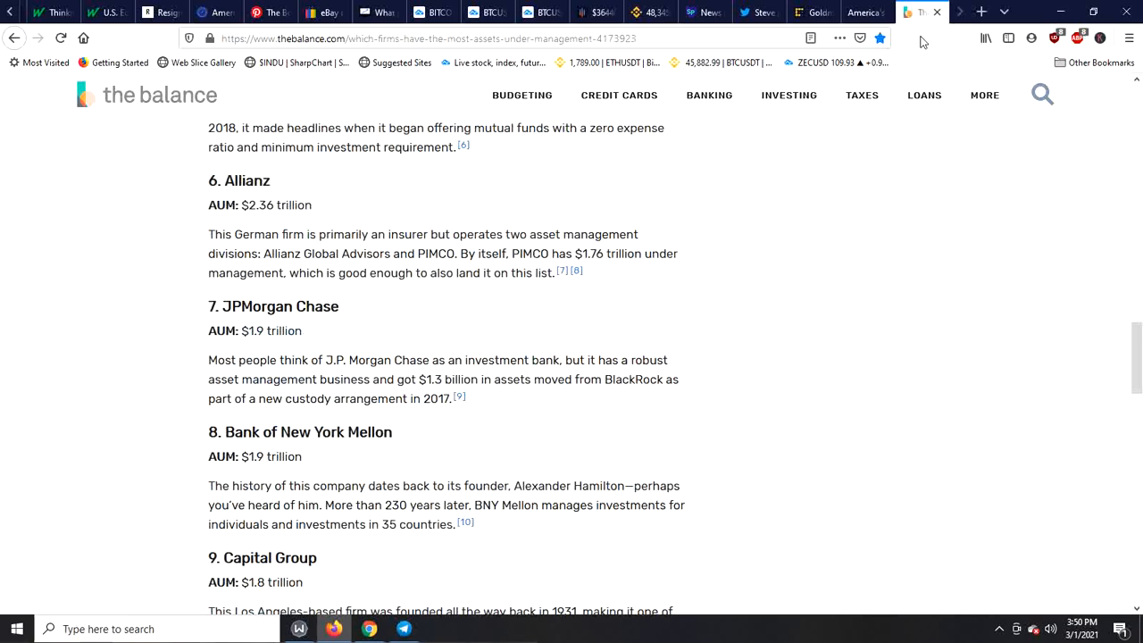
mouse_move(1050, 394)
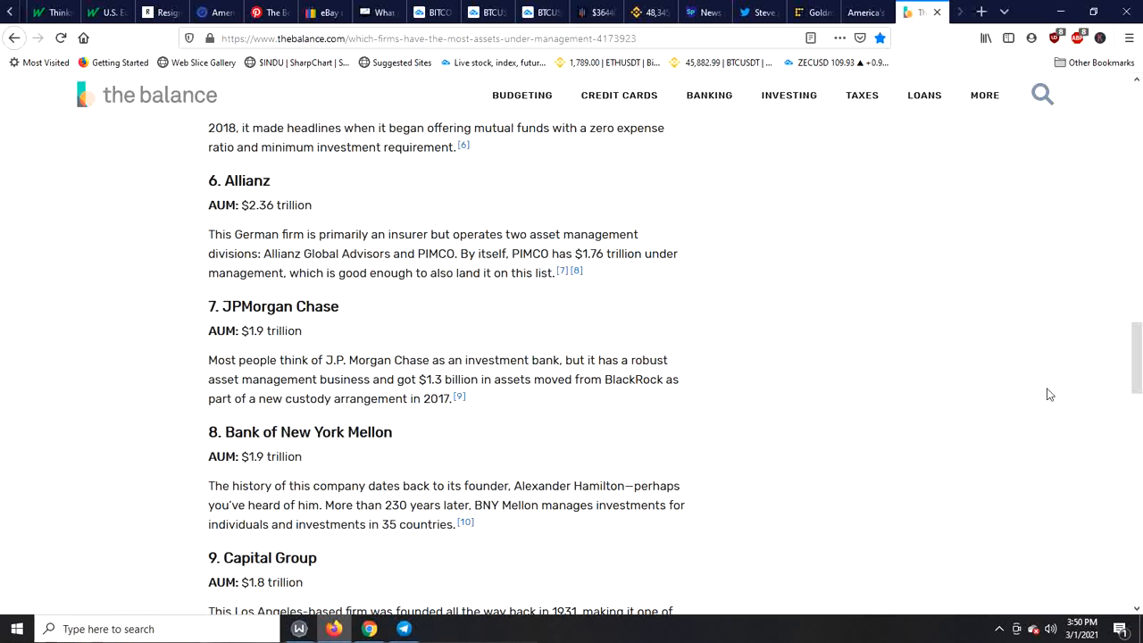